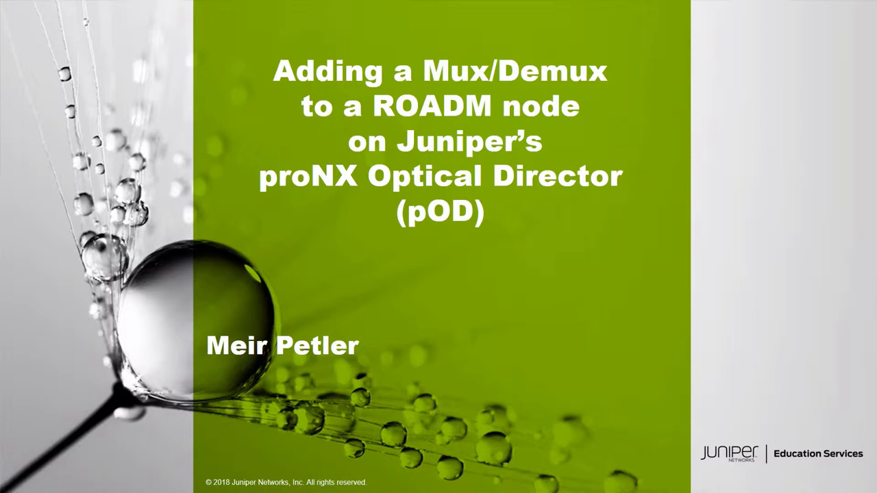
# - Advance from the title slide to the ROADM Interconnect Options slide
pyautogui.press('Right')
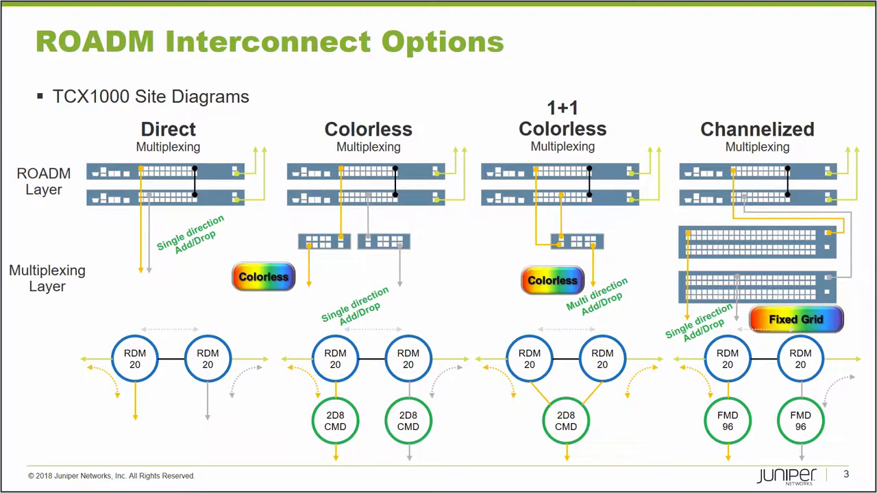
# - End the slideshow, leaving the proNX Optical Director dashboard showing
pyautogui.press('right')
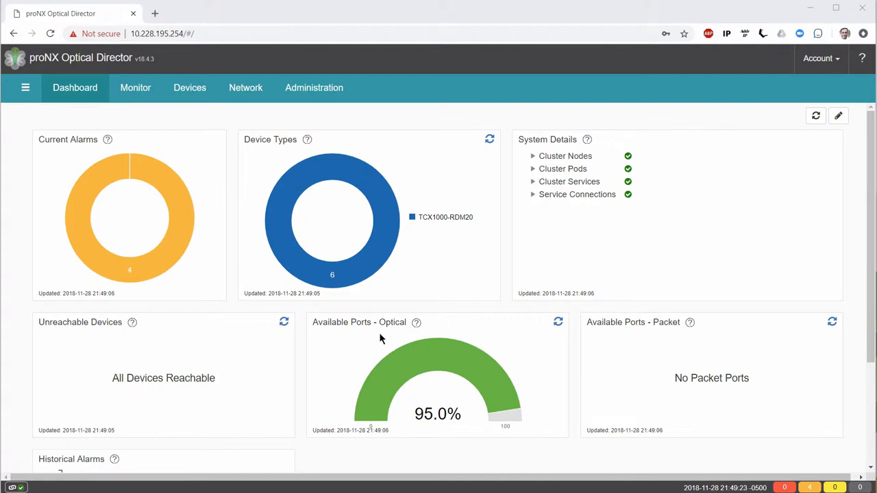
# - Expand all three sites in the Devices tree and show Kanata West 210 with its shelf and chassis view
pyautogui.click(189, 87)
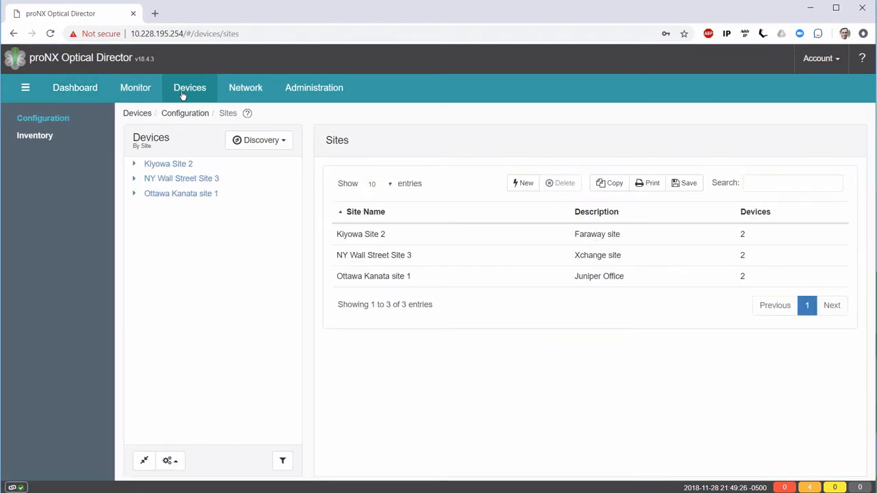
pyautogui.click(135, 164)
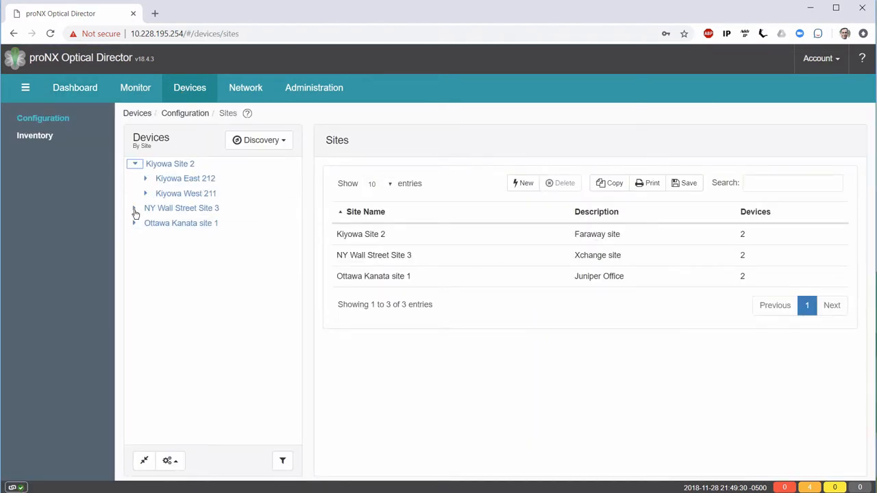
pyautogui.click(135, 208)
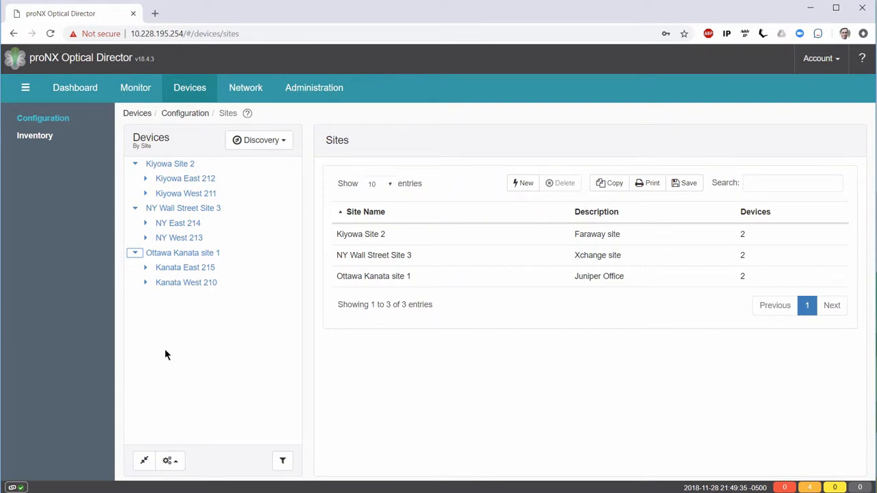
pyautogui.moveTo(214, 329)
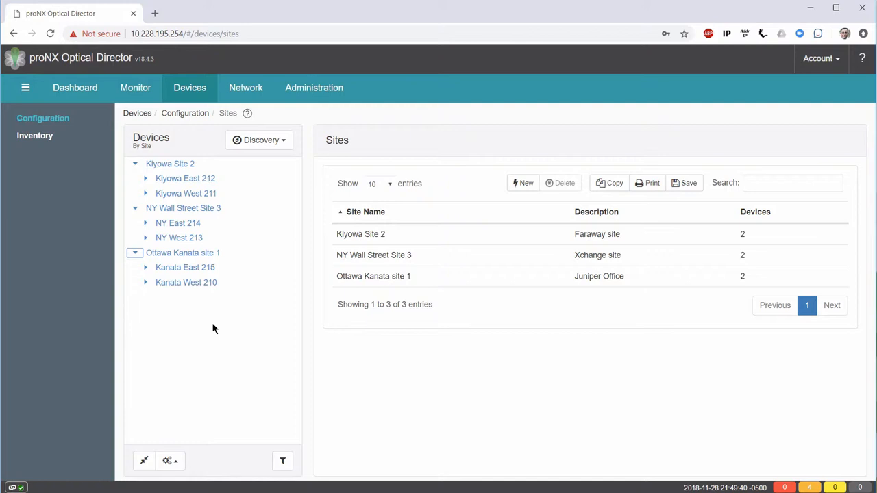
pyautogui.click(186, 283)
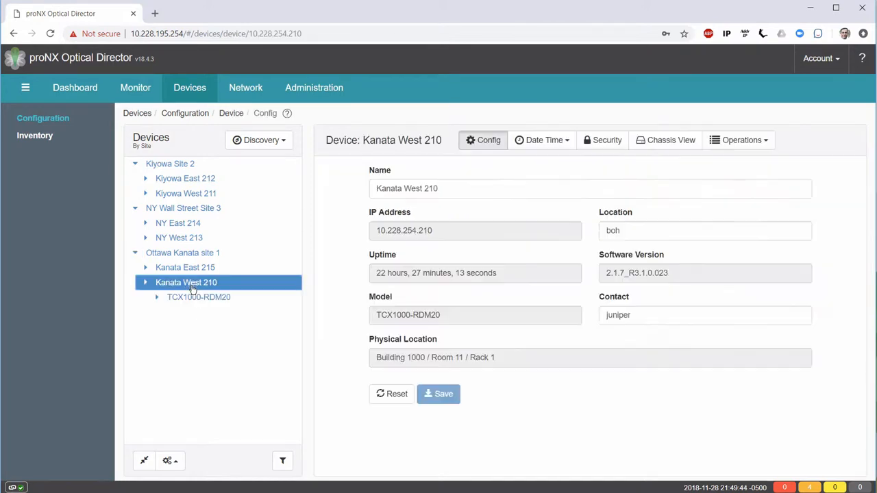
pyautogui.click(145, 282)
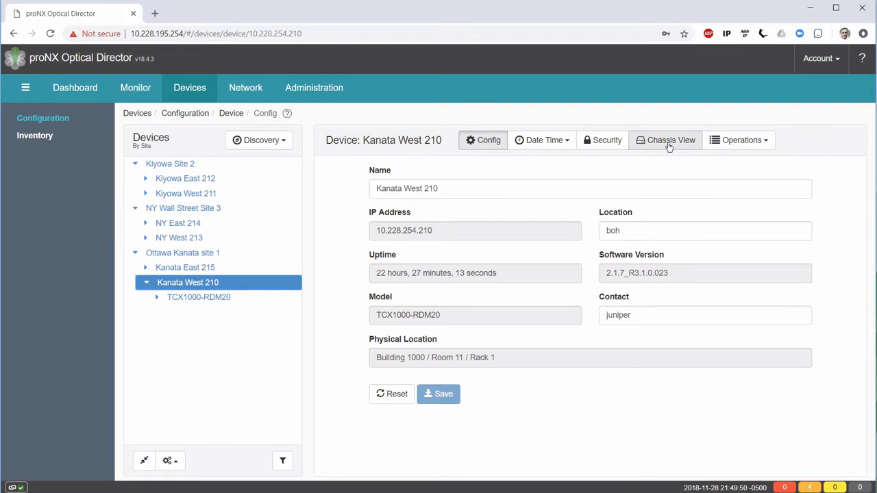
pyautogui.click(665, 140)
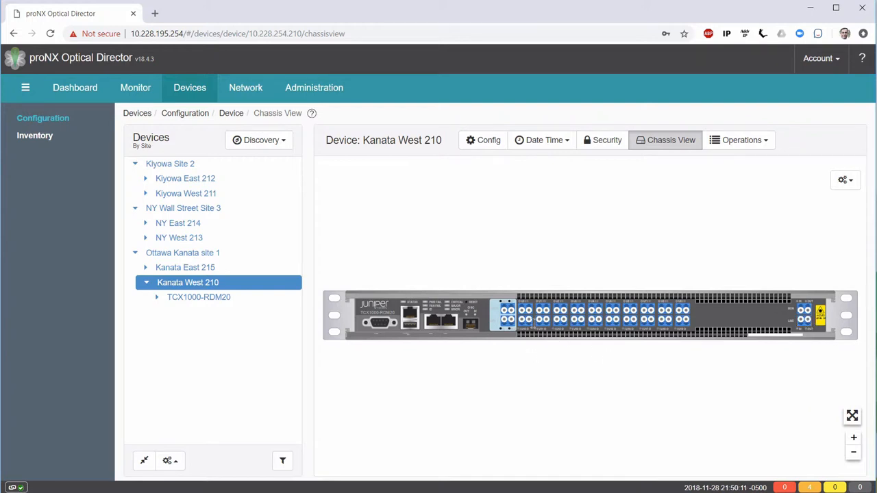
pyautogui.moveTo(660, 346)
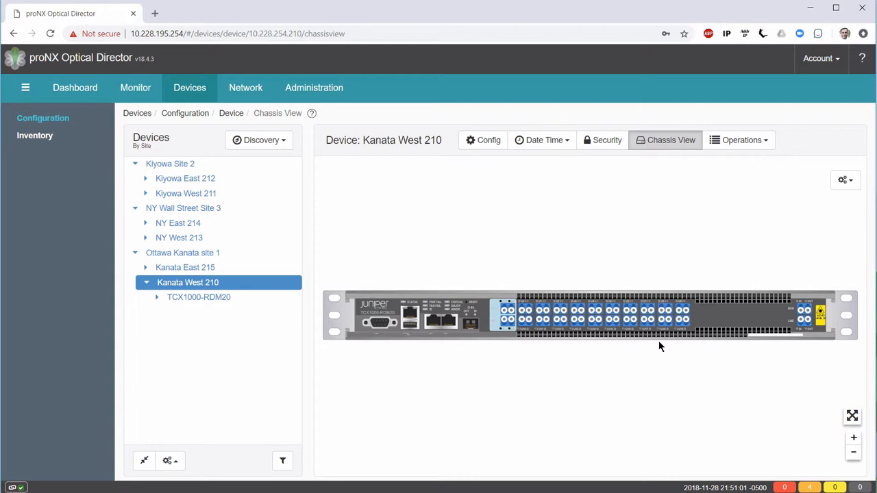
pyautogui.moveTo(655, 349)
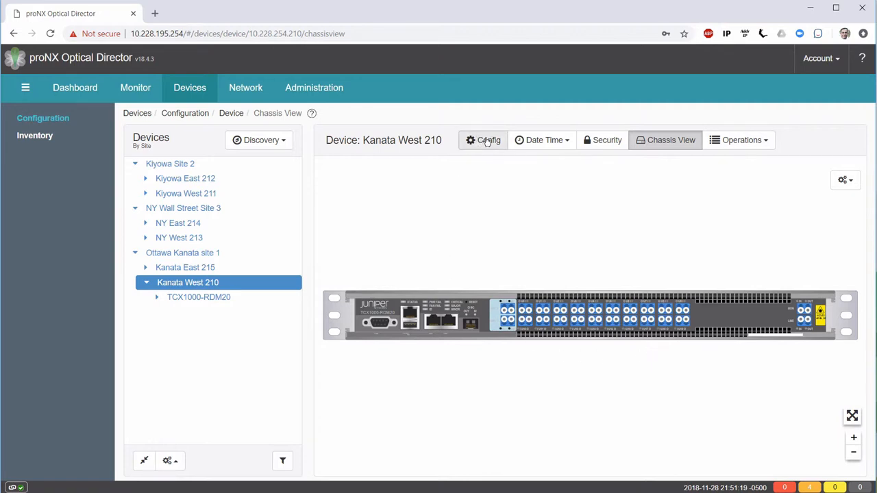
# - Return from the chassis picture to Kanata West 210's configuration details
pyautogui.click(483, 140)
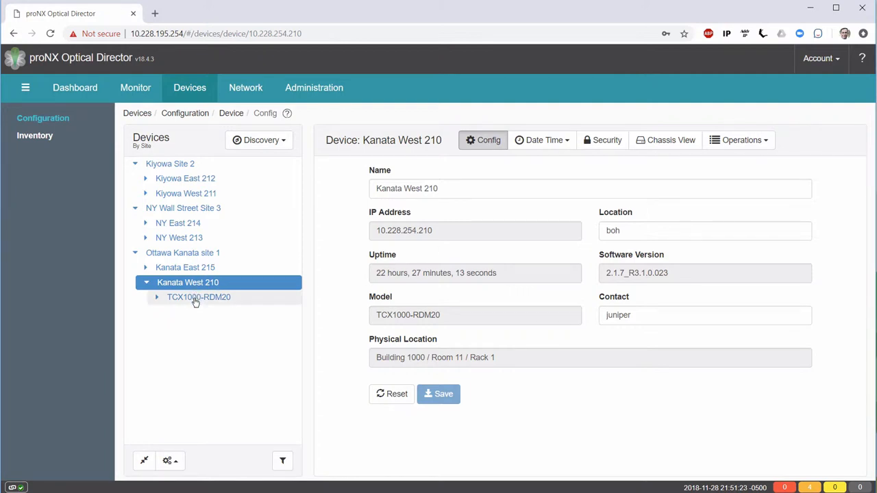
# - Select the TCX1000-RDM20 shelf and start a New Mux/Demux Module form
pyautogui.click(198, 297)
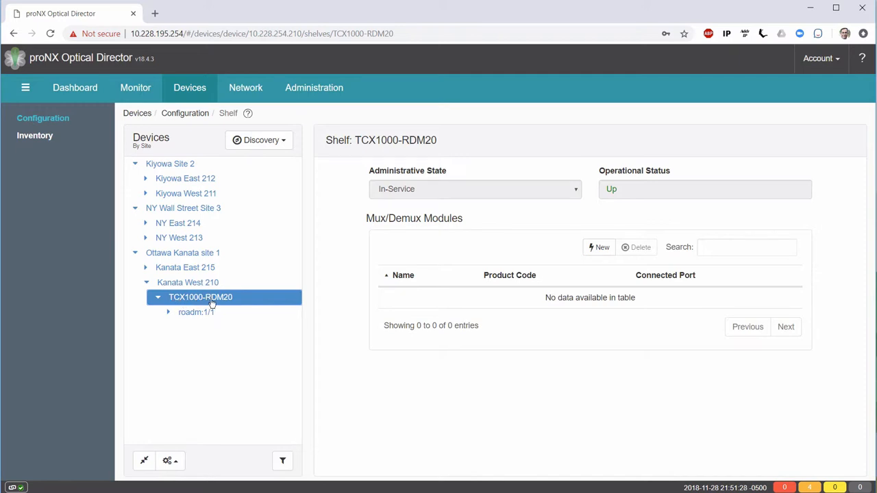
pyautogui.moveTo(369, 224)
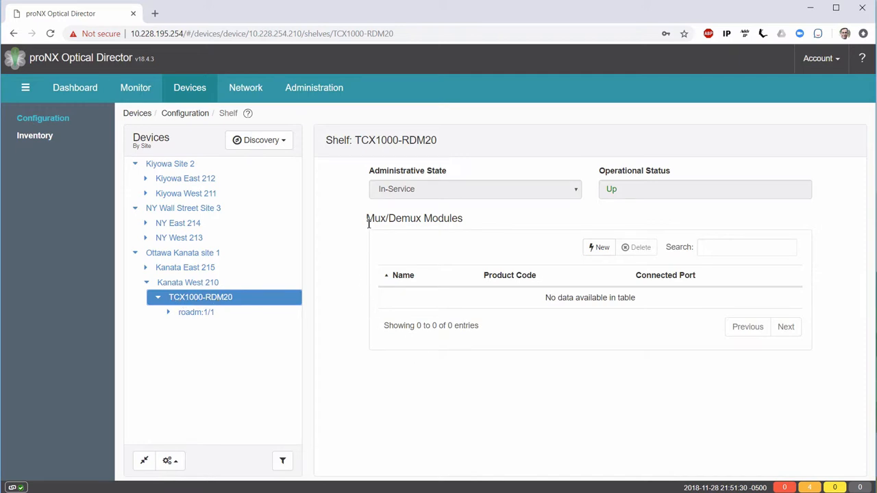
pyautogui.moveTo(820, 256)
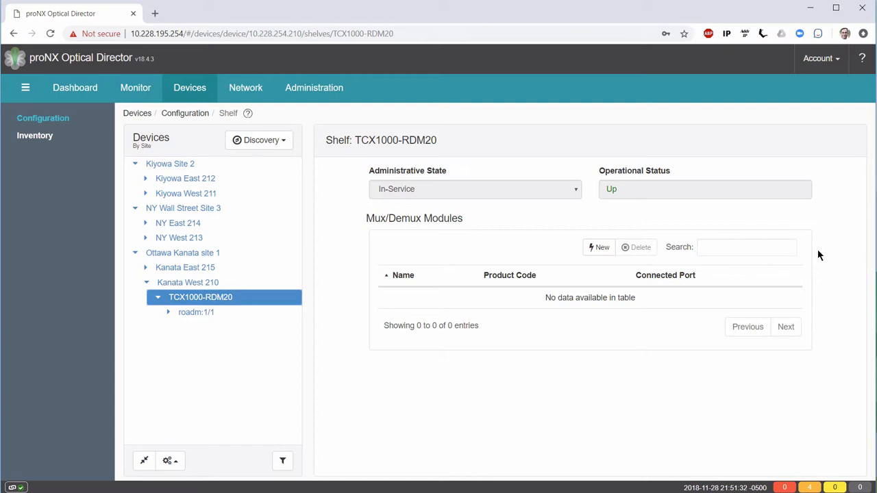
pyautogui.moveTo(374, 254)
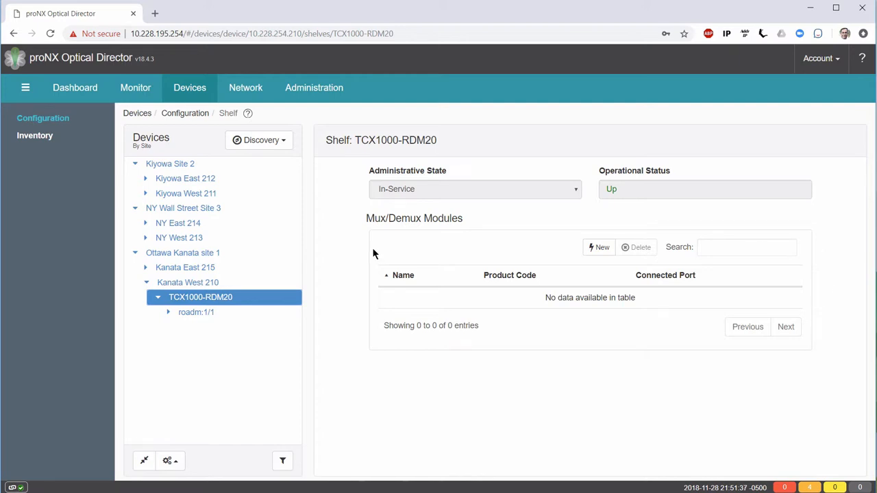
pyautogui.moveTo(599, 247)
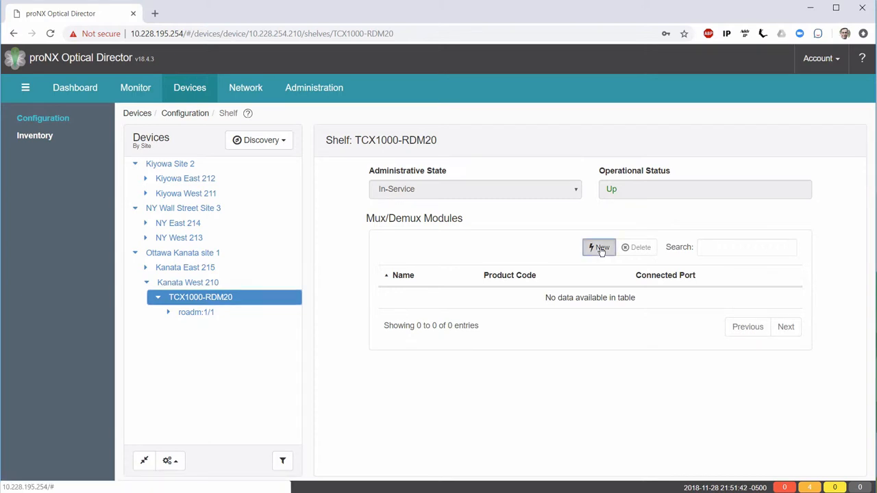
pyautogui.click(599, 247)
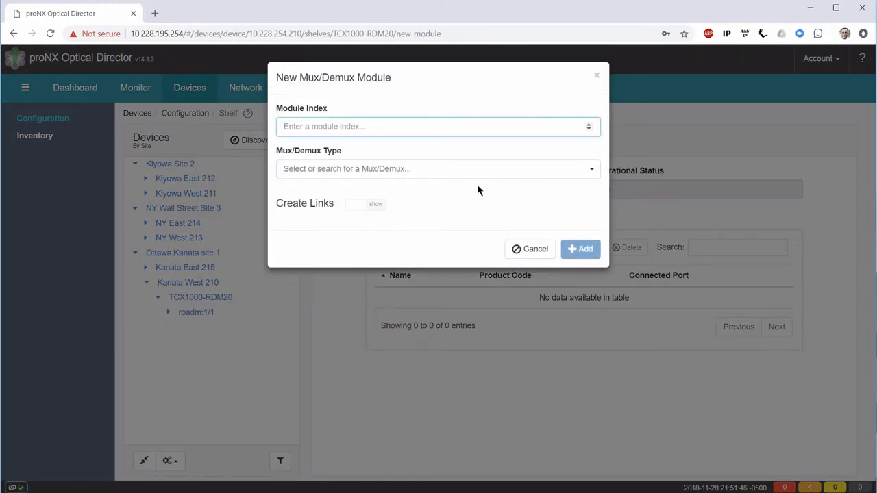
# - Enter module index 1 for the new Mux/Demux module
pyautogui.click(435, 126)
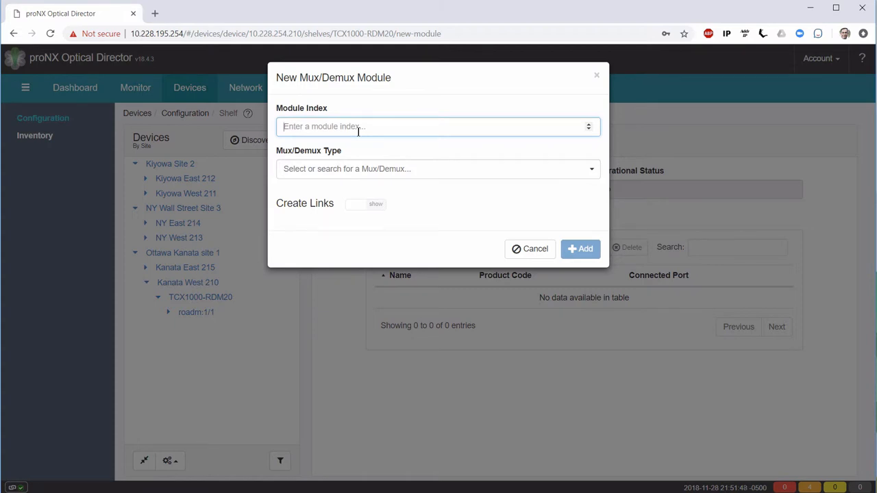
pyautogui.moveTo(362, 126)
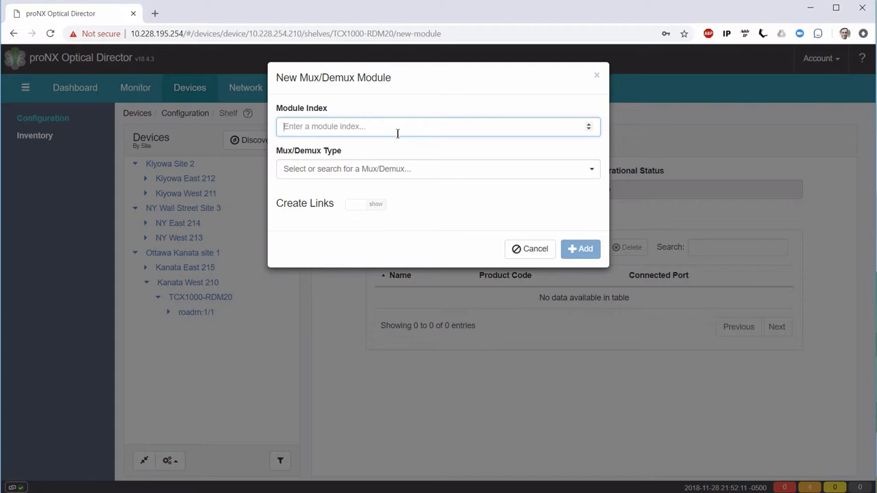
pyautogui.write('1')
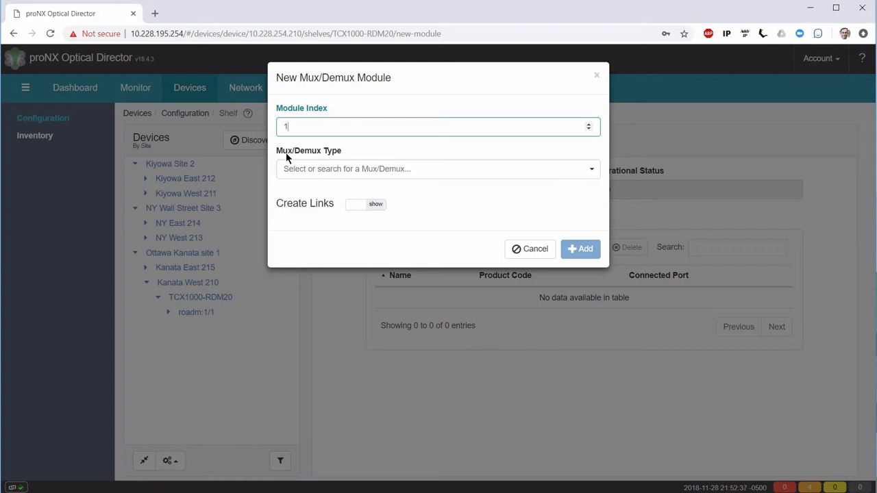
# - Choose Mux/Demux type BT8A96MD01 (Fixed) for module index 1
pyautogui.click(438, 168)
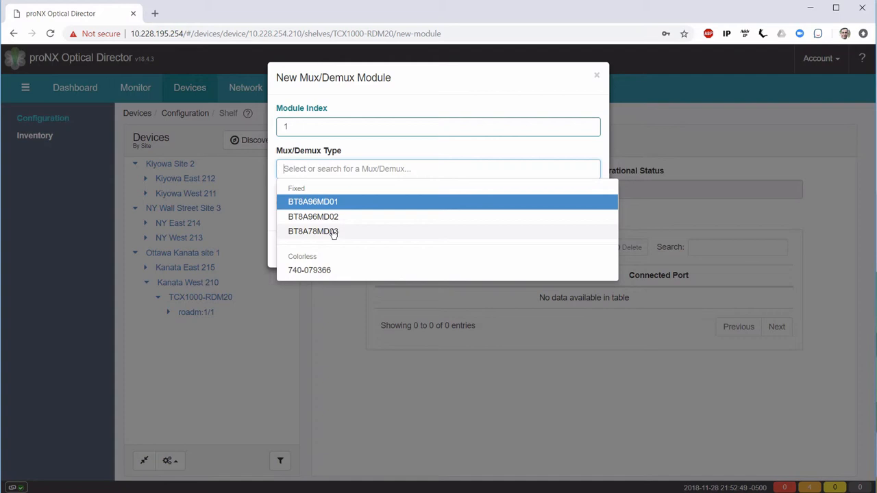
pyautogui.moveTo(329, 276)
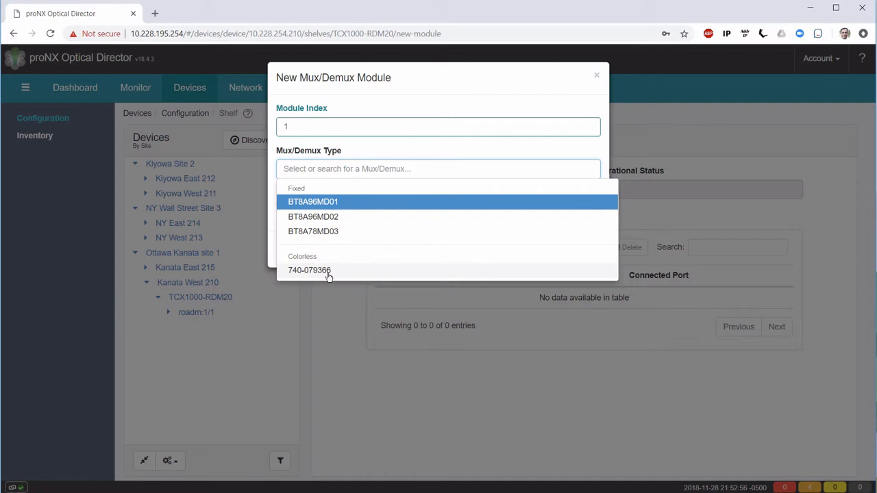
pyautogui.moveTo(313, 201)
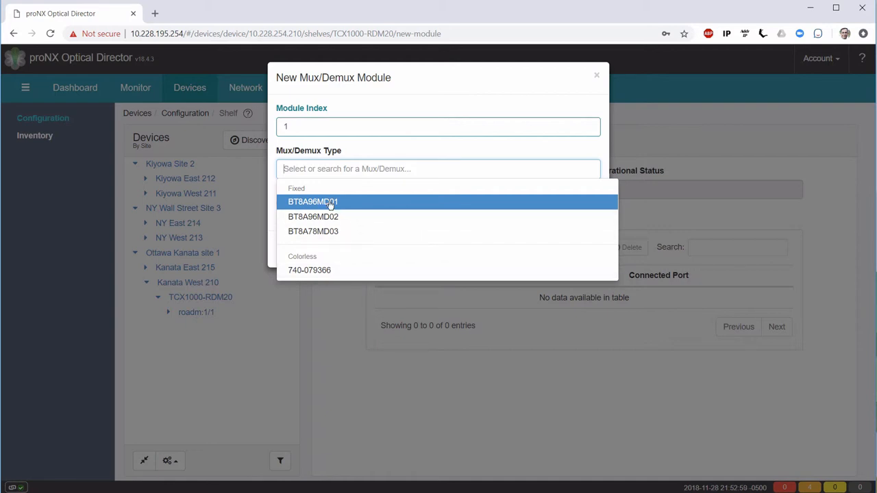
pyautogui.click(312, 202)
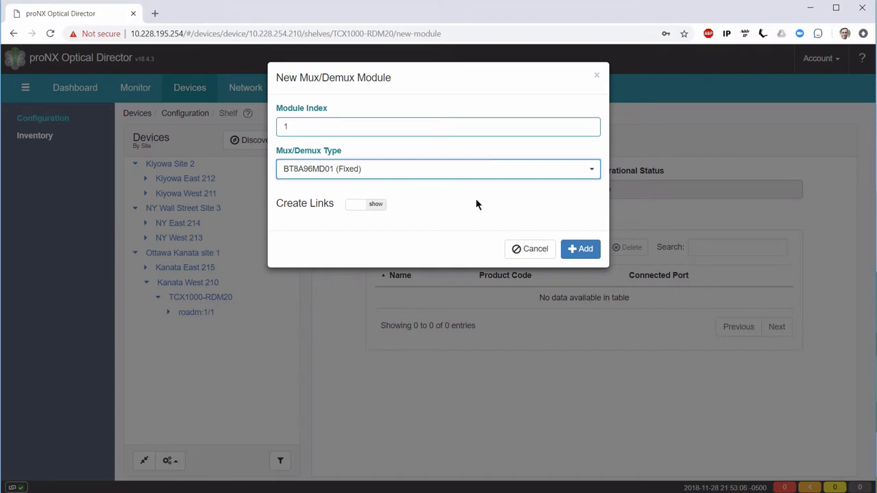
pyautogui.click(438, 126)
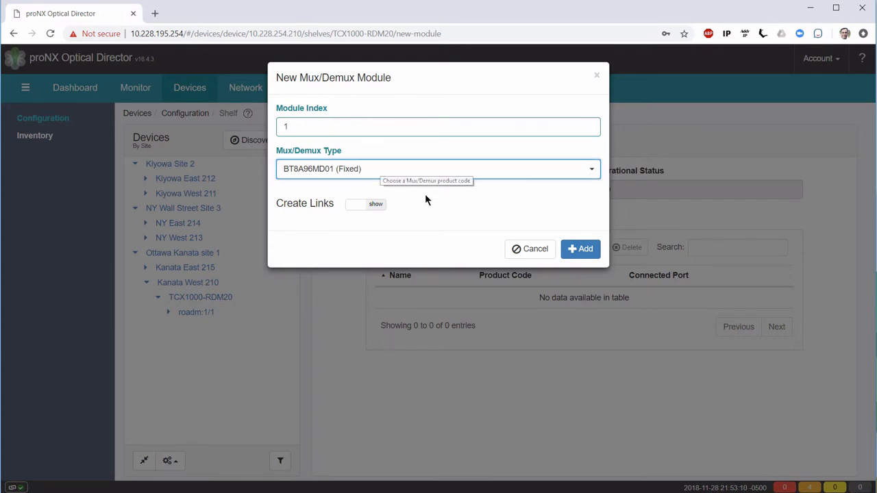
pyautogui.moveTo(415, 222)
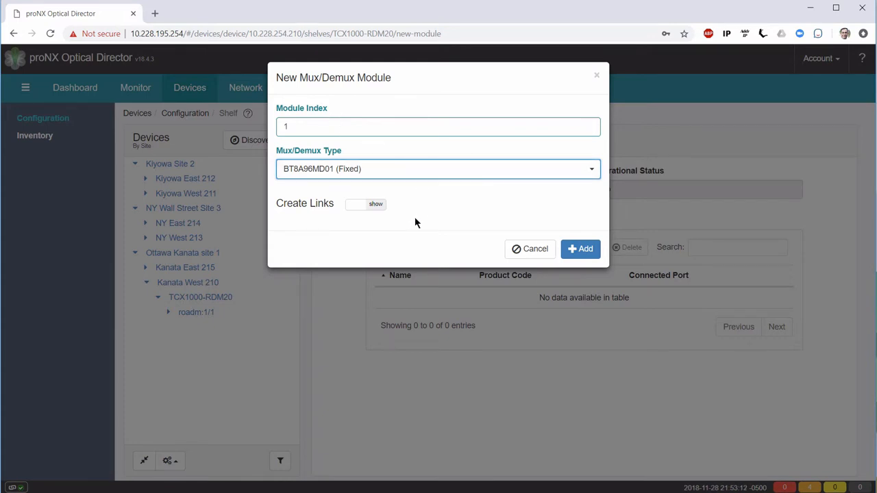
# - Enable Create Links, connecting MD line port L1 to universal port port:1/1/U2
pyautogui.click(375, 205)
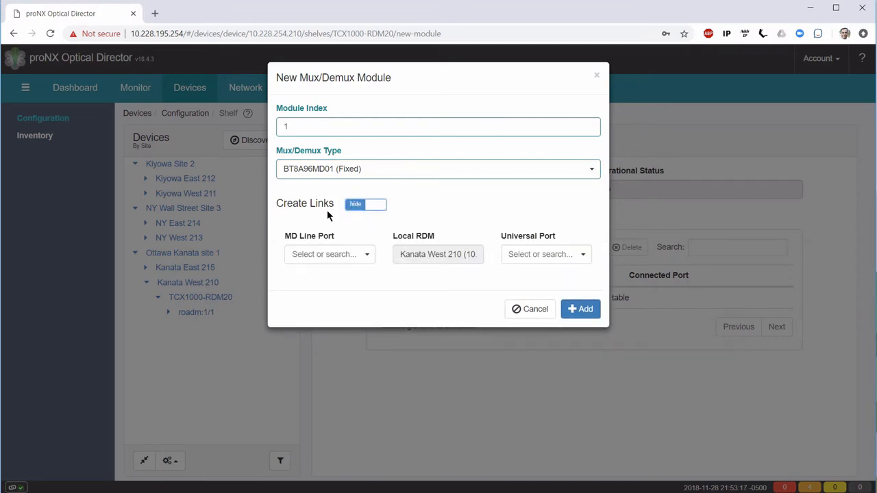
pyautogui.moveTo(335, 216)
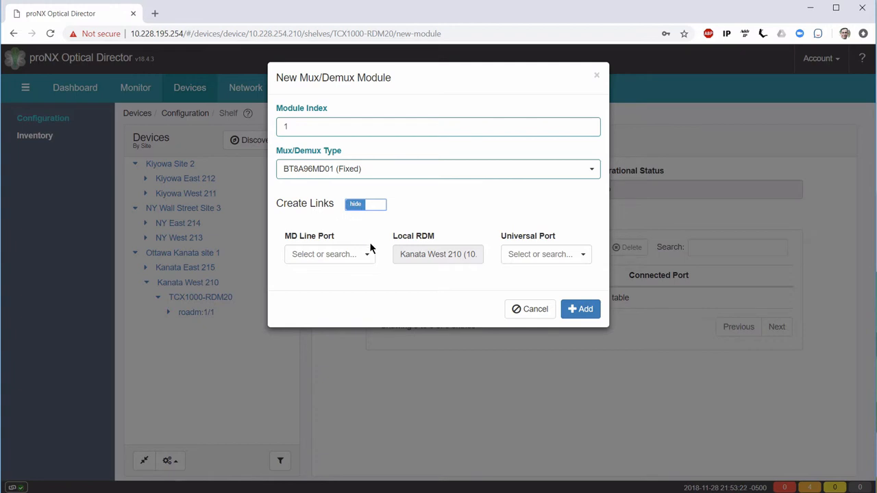
pyautogui.click(329, 255)
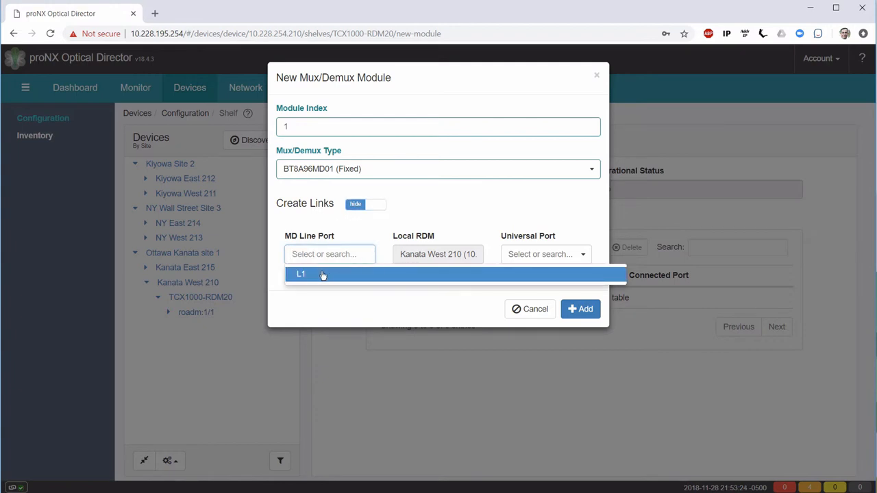
pyautogui.click(301, 274)
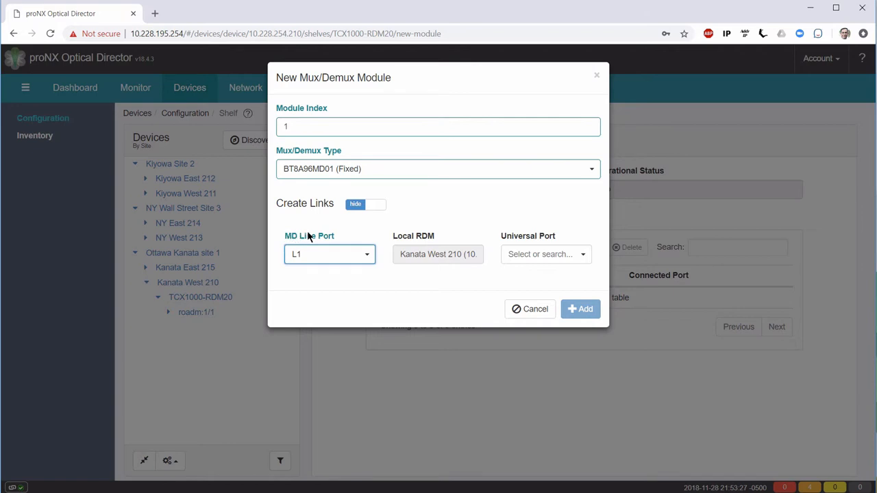
pyautogui.moveTo(335, 236)
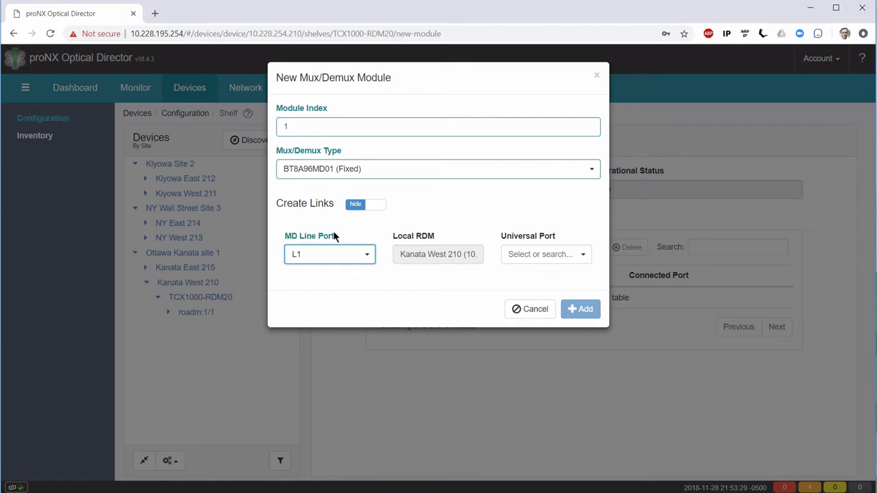
pyautogui.click(546, 255)
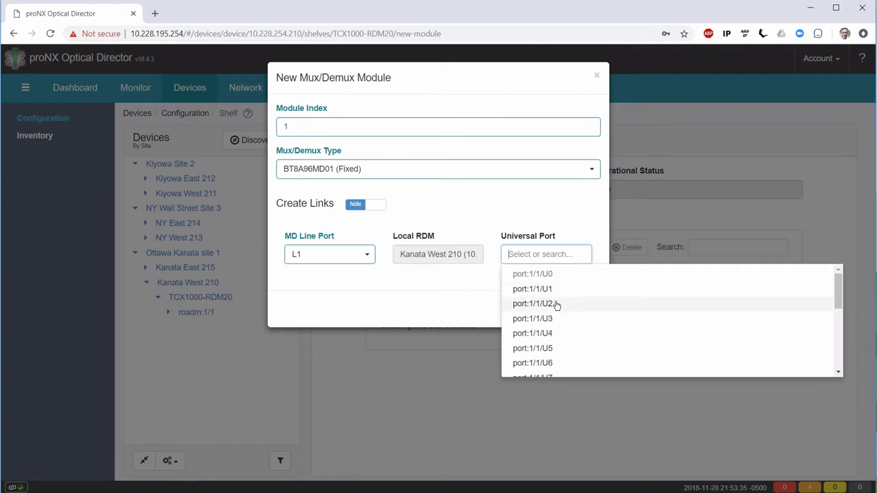
pyautogui.click(533, 304)
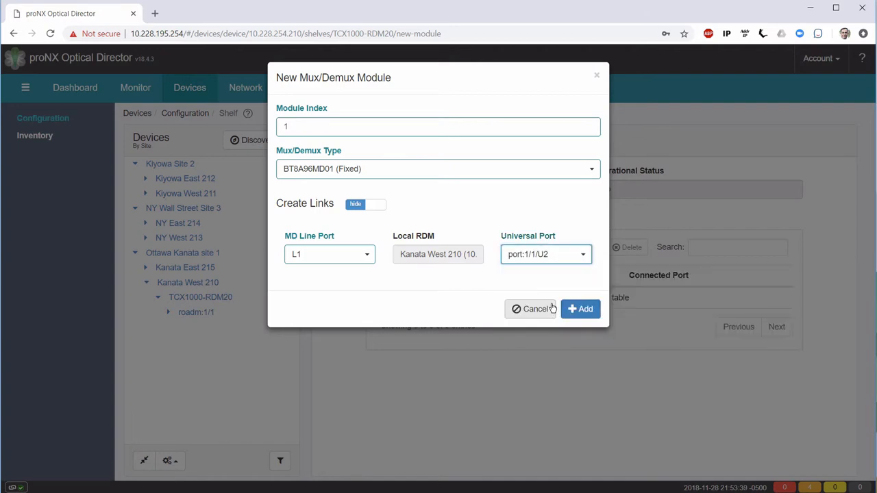
pyautogui.moveTo(555, 276)
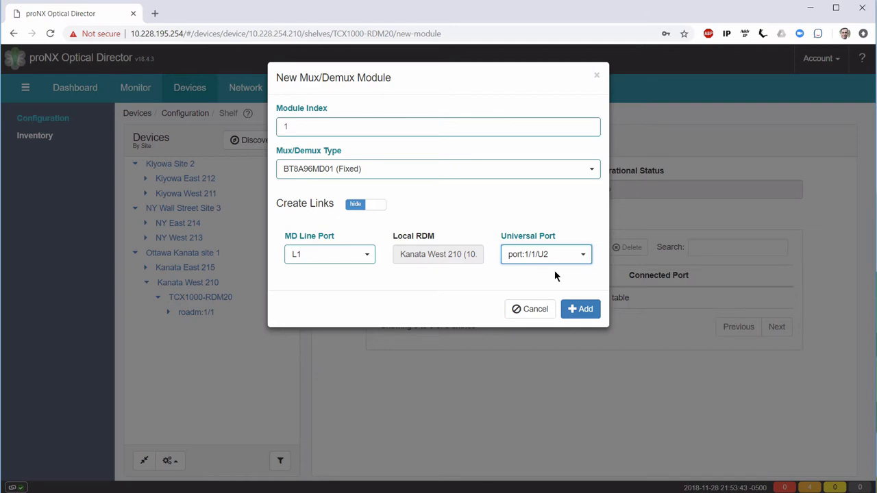
pyautogui.moveTo(546, 254)
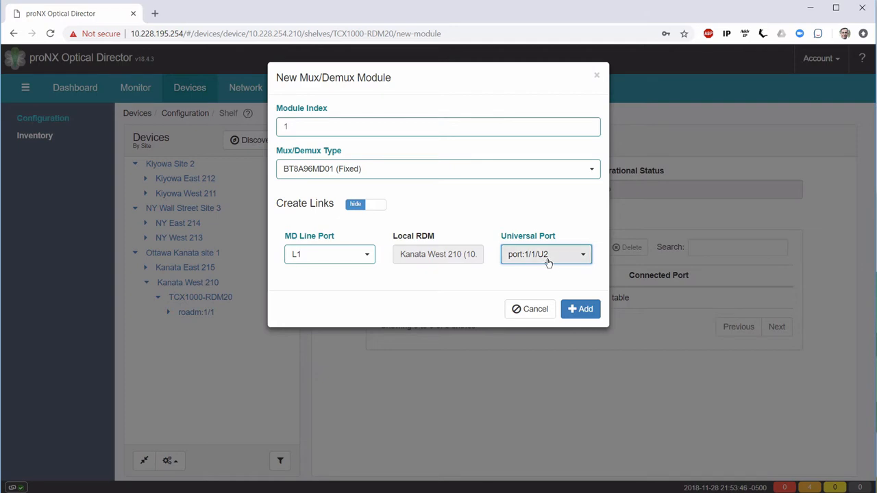
pyautogui.moveTo(546, 254)
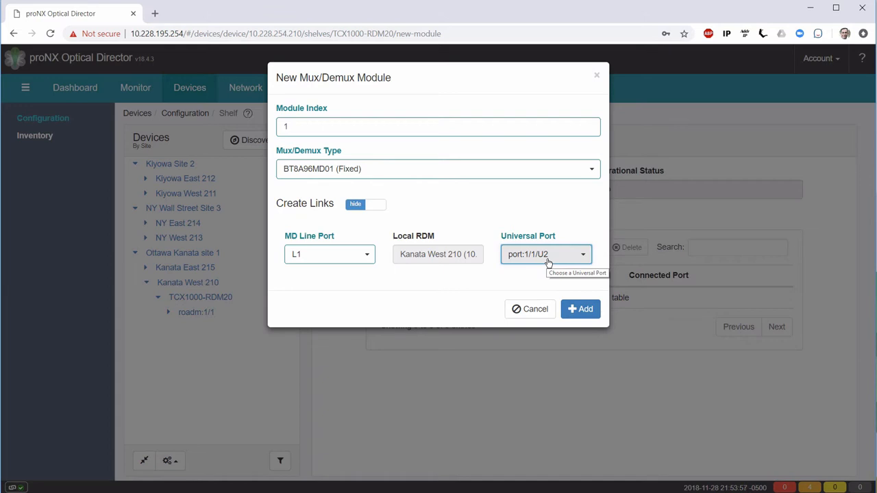
# - Add the module with its link and check the Tasks log for a successful creation
pyautogui.click(581, 309)
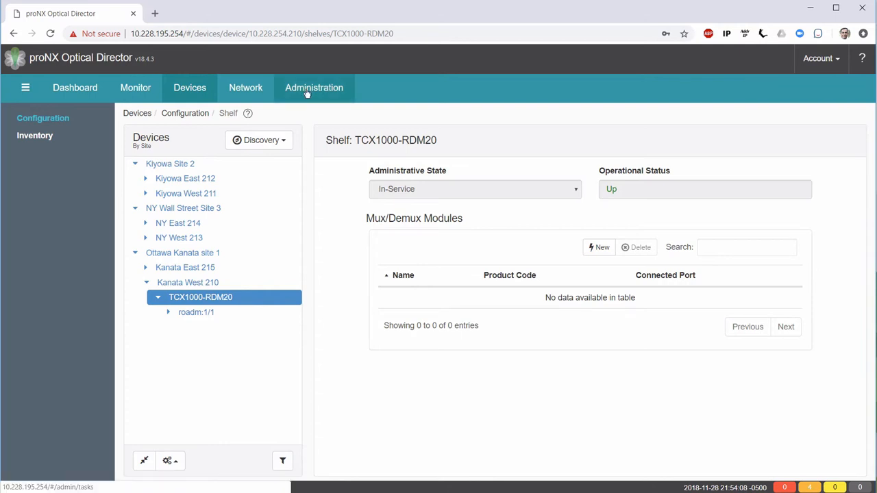
pyautogui.click(314, 87)
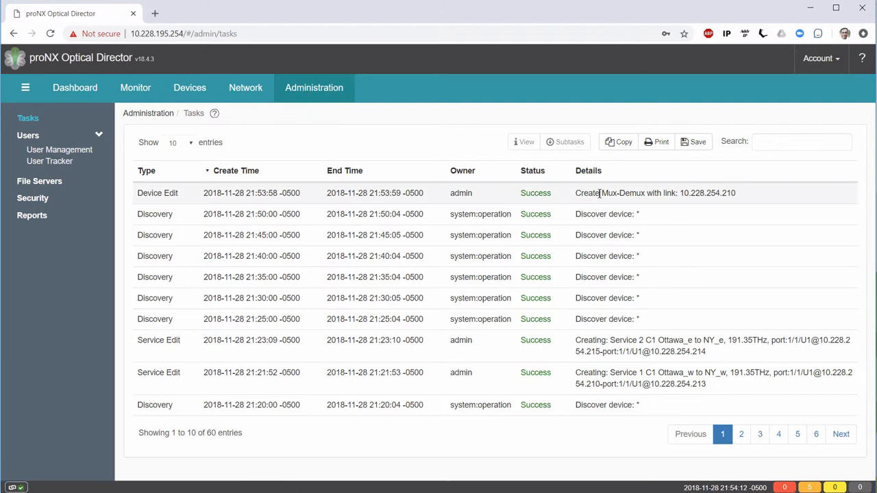
pyautogui.moveTo(745, 200)
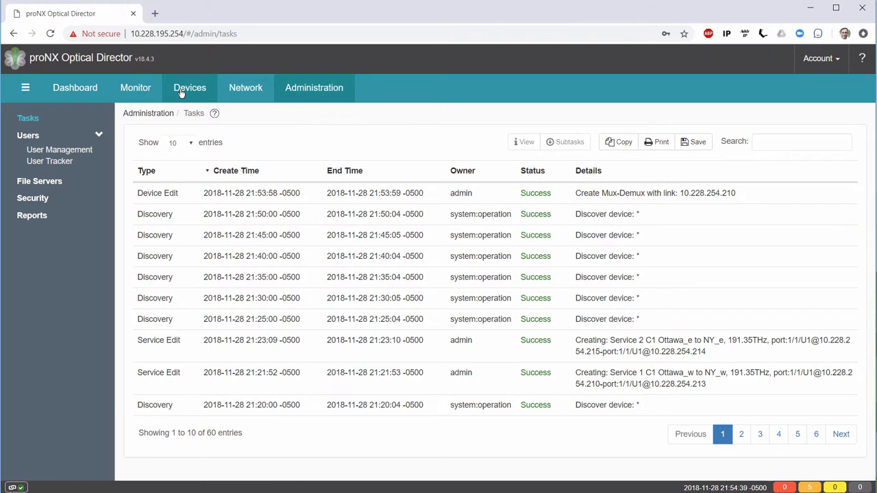
# - Verify module md:0/1 (BT8A96MD01, L1 ⇒ port:1/1/U2) on the TCX1000-RDM20 shelf and its network link
pyautogui.click(189, 87)
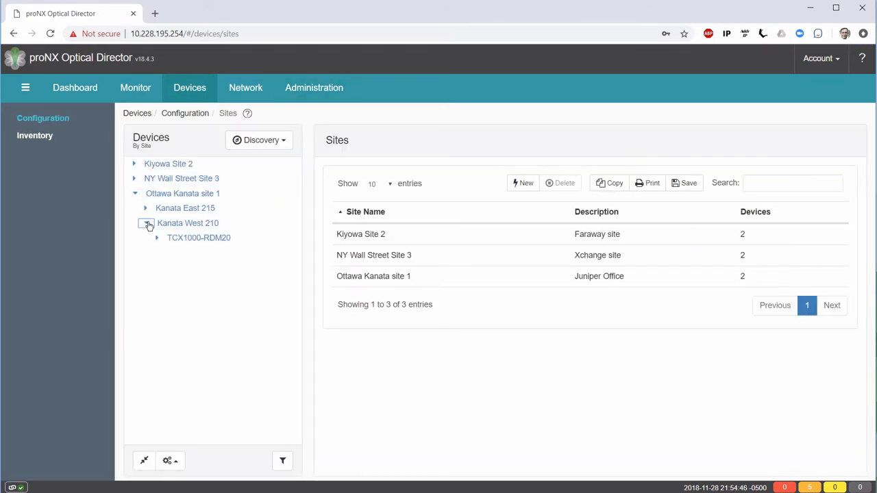
pyautogui.click(198, 237)
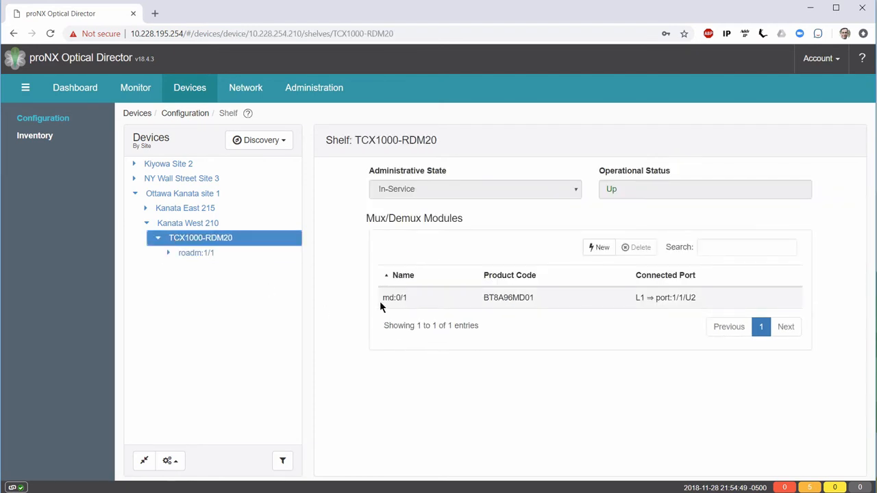
pyautogui.moveTo(701, 304)
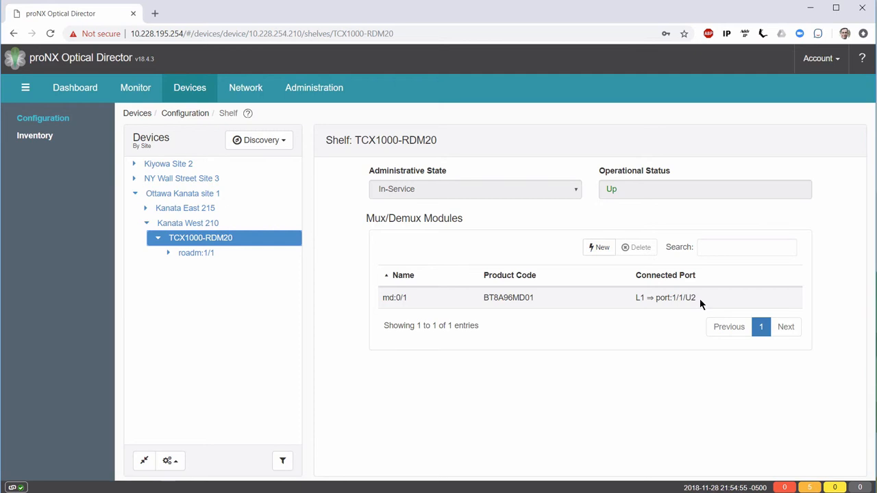
pyautogui.click(245, 87)
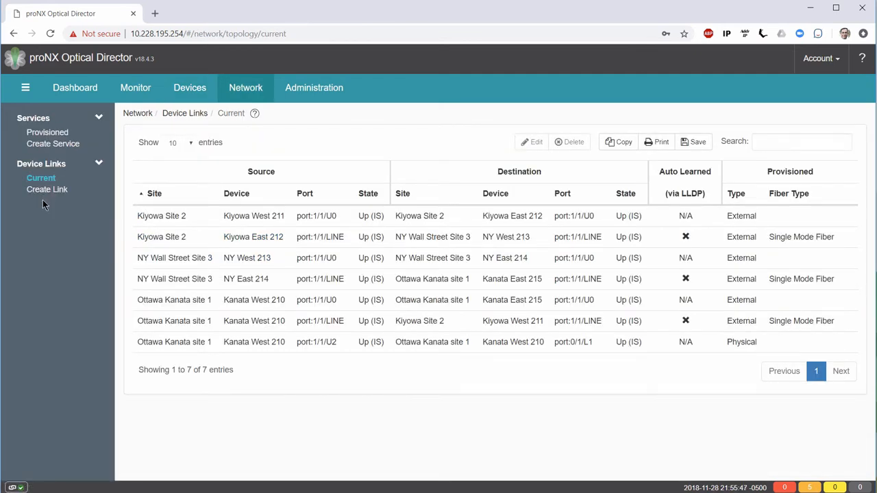
pyautogui.moveTo(245, 92)
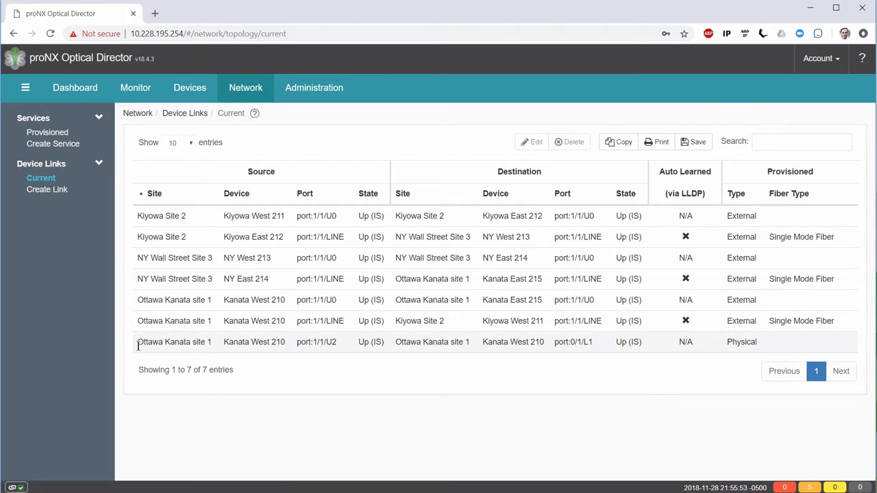
pyautogui.moveTo(350, 354)
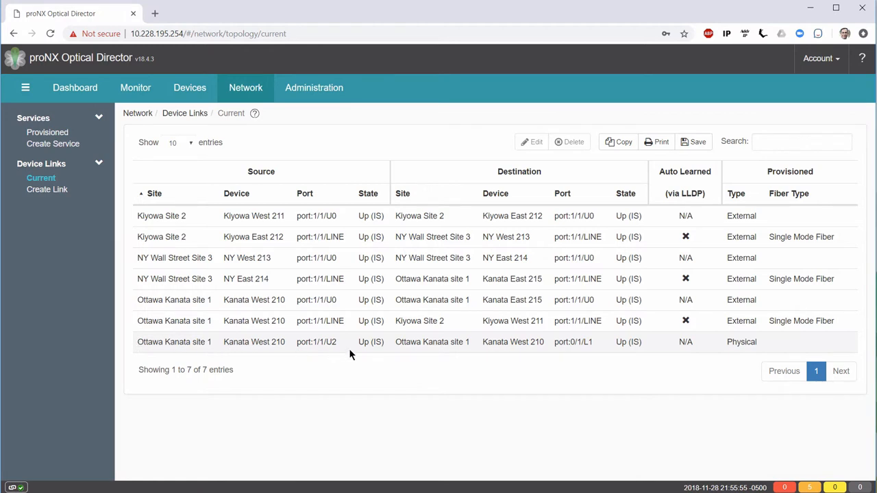
pyautogui.moveTo(323, 346)
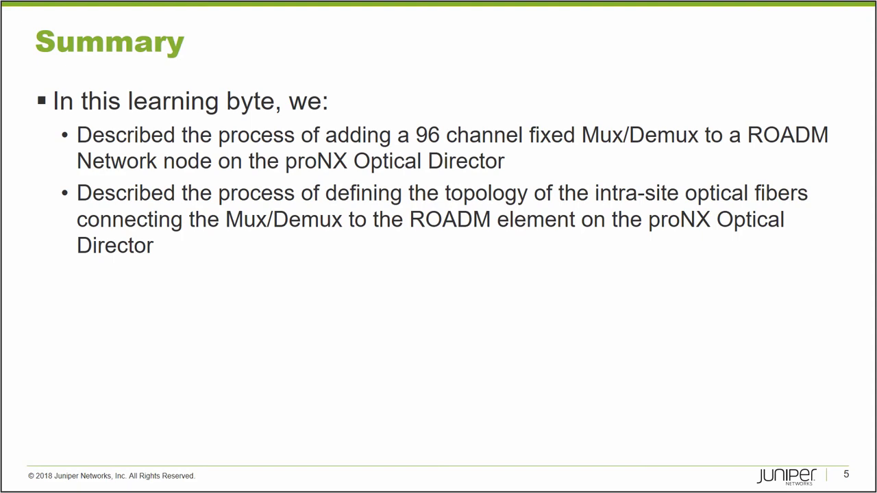
# - Advance from the Summary slide to the Learning Bytes: Learn More slide
pyautogui.press('Right')
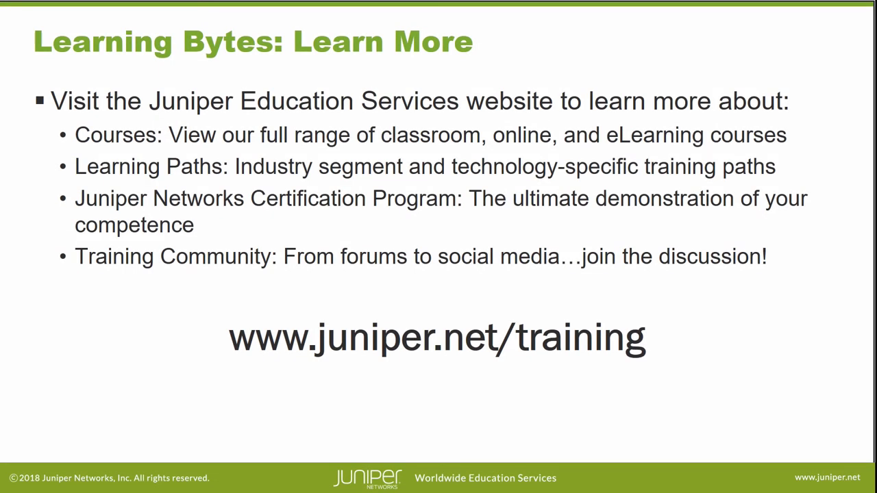